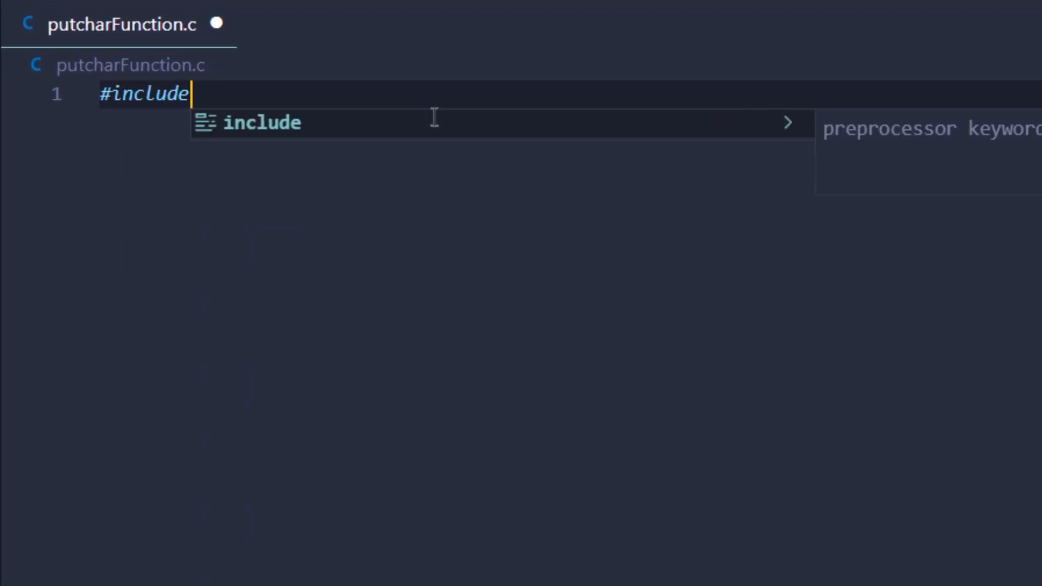
- Include stdio.h and string.h, then begin an int main () declaration below them
text(<stdio>)
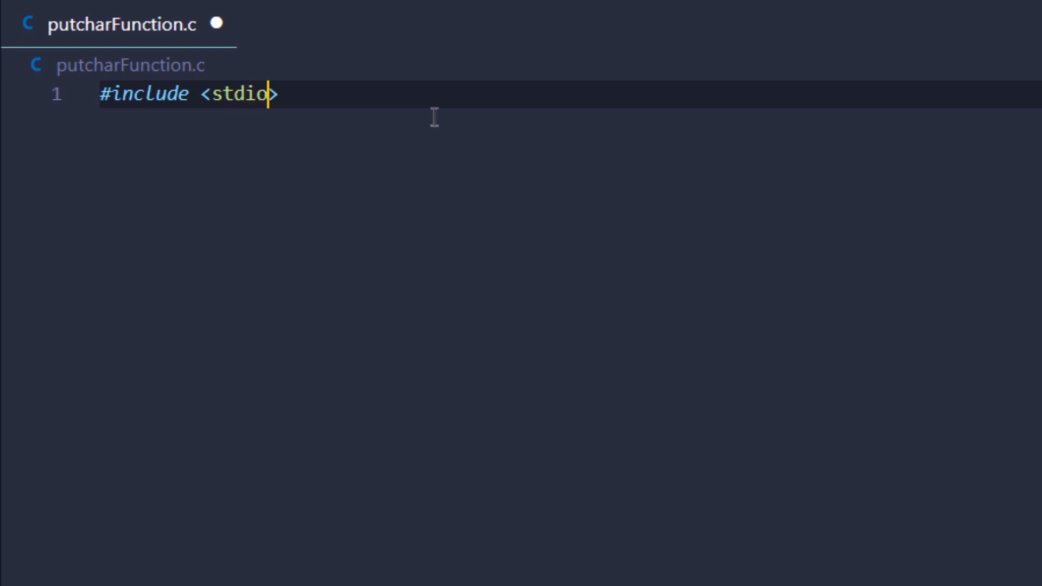
text(.h)
text(#include <strin>)
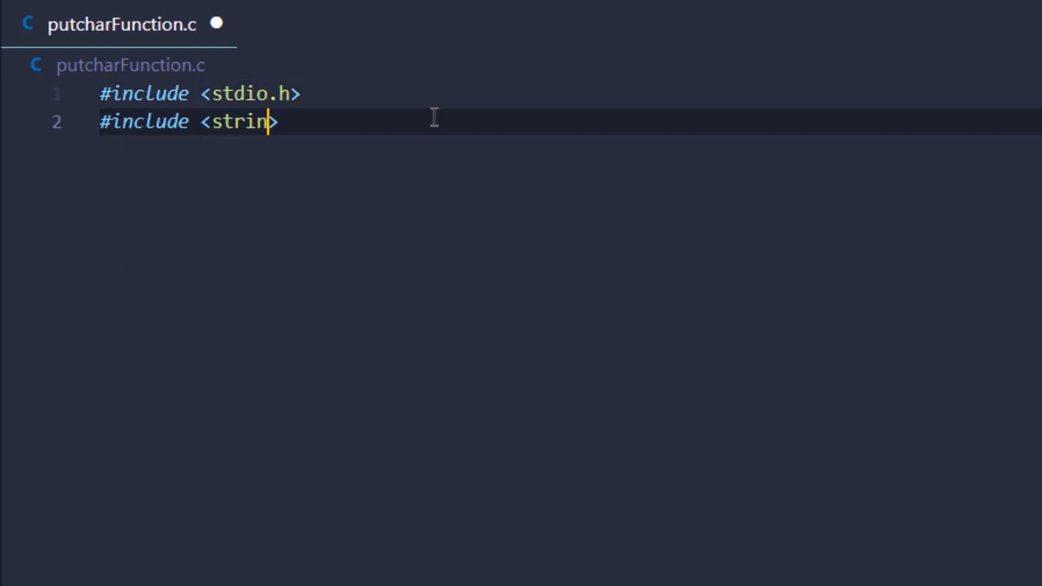
text(g.h>\n\nint main ())
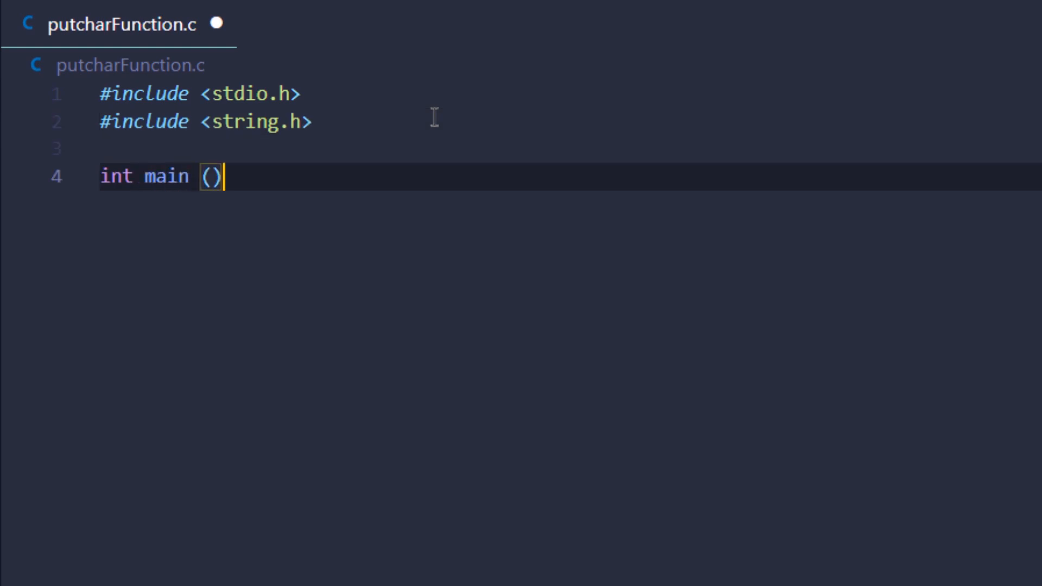
- Open main's body and declare char str[100] = "Hello World!" before return 0
text({)
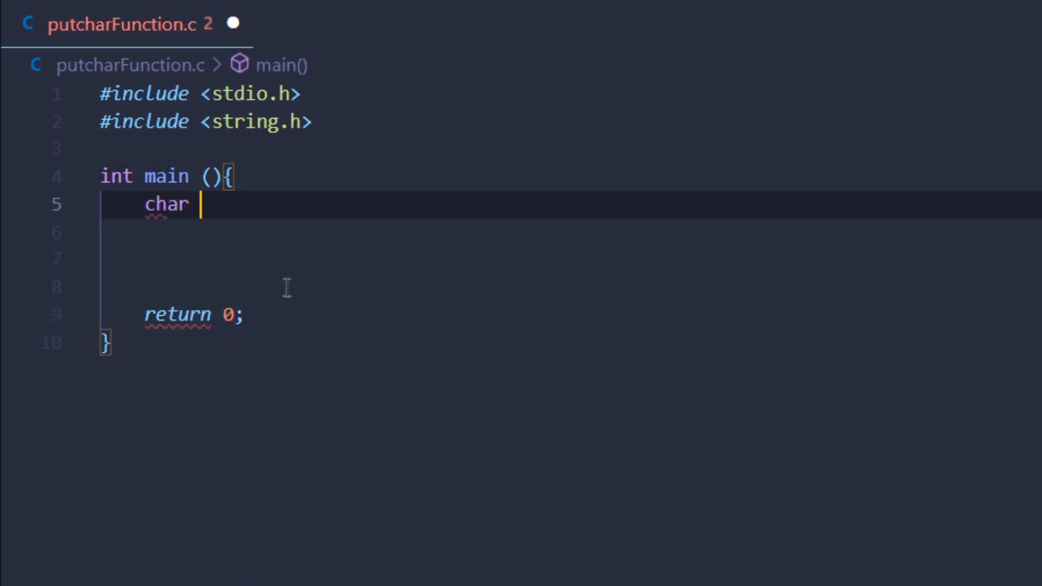
text(str[1])
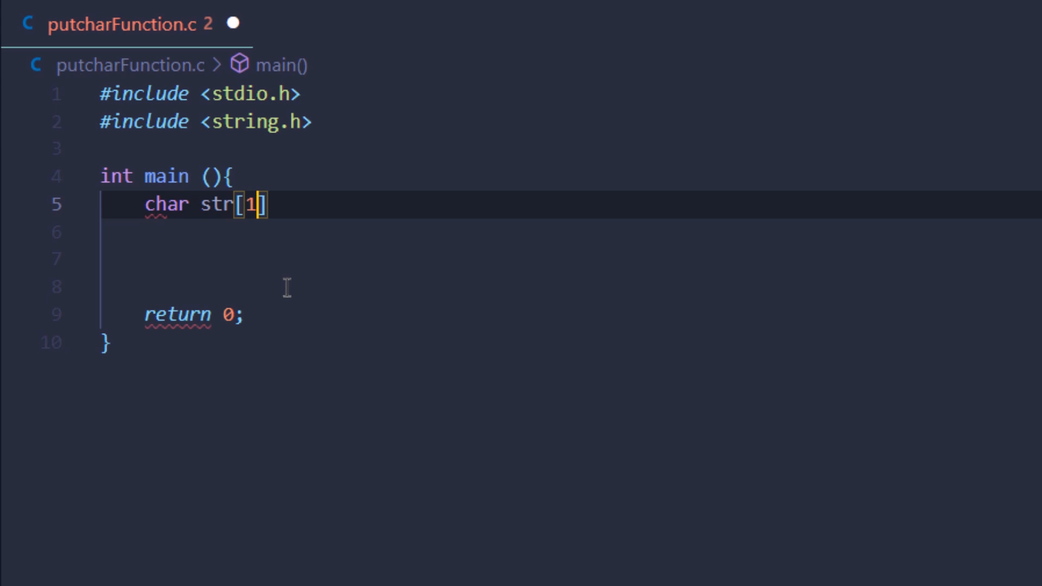
text(00] = "")
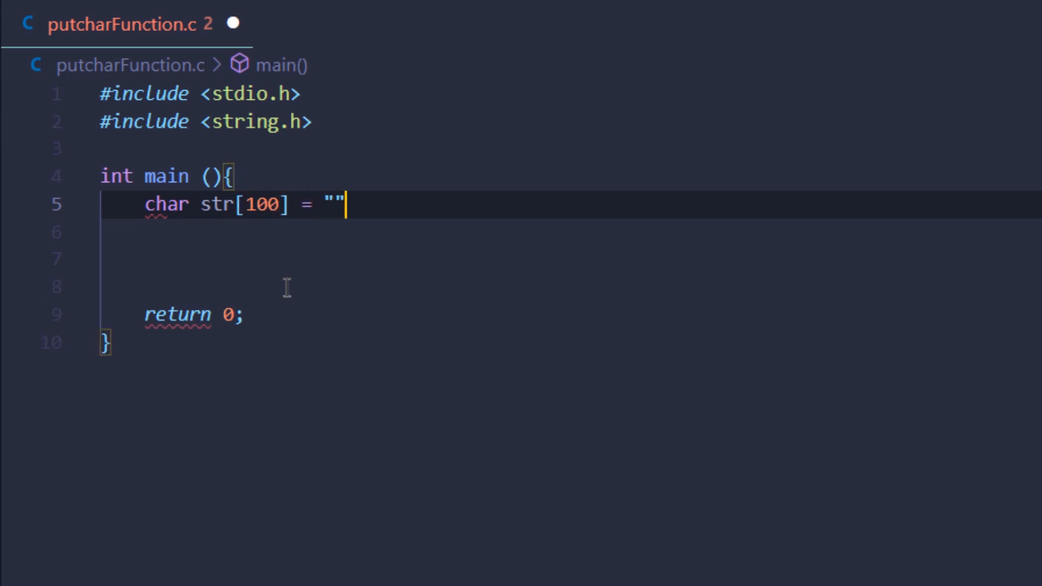
text(Hello World)
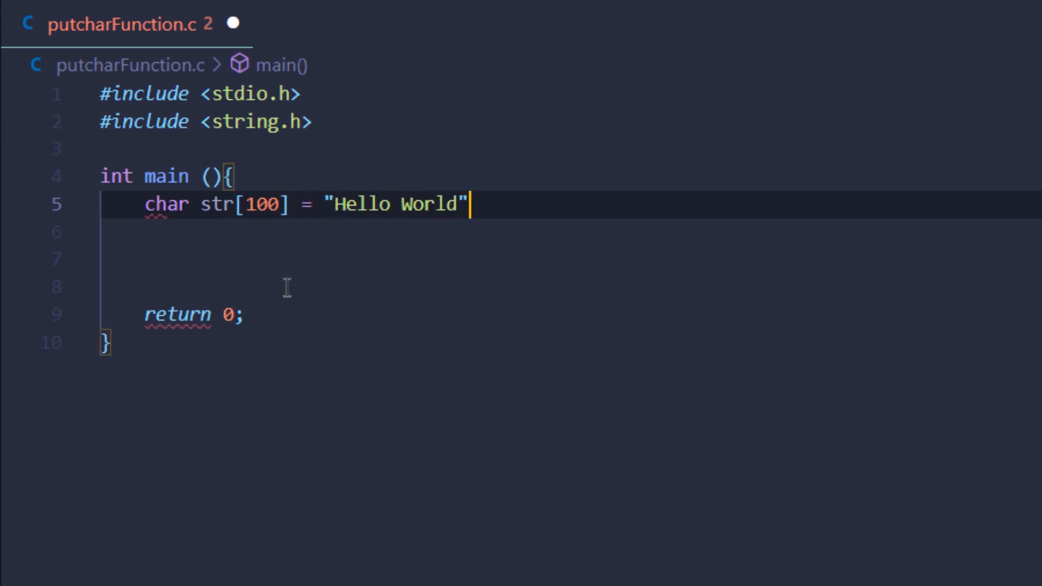
text(!;)
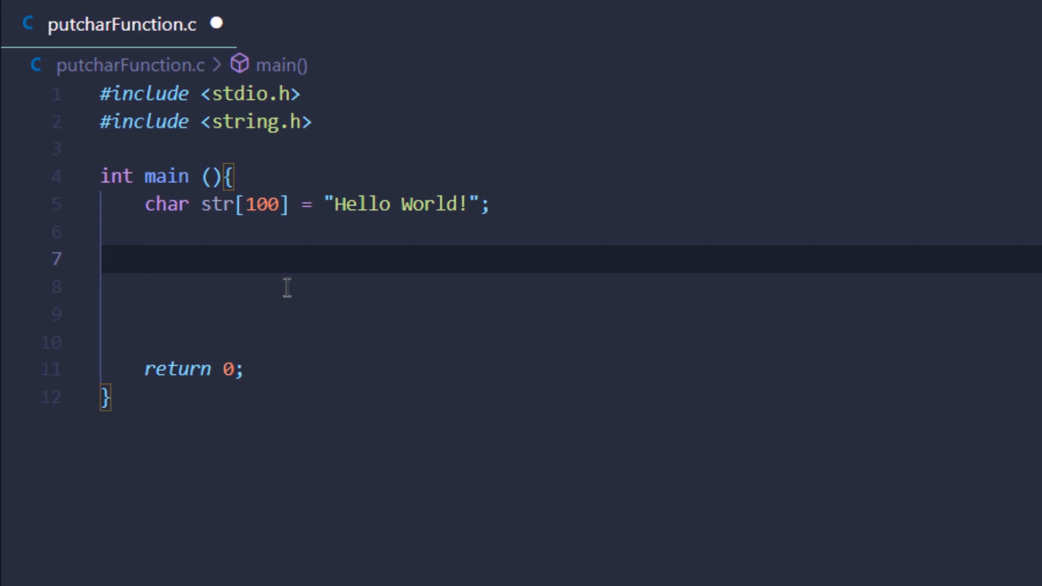
text(for (int i = 0;)
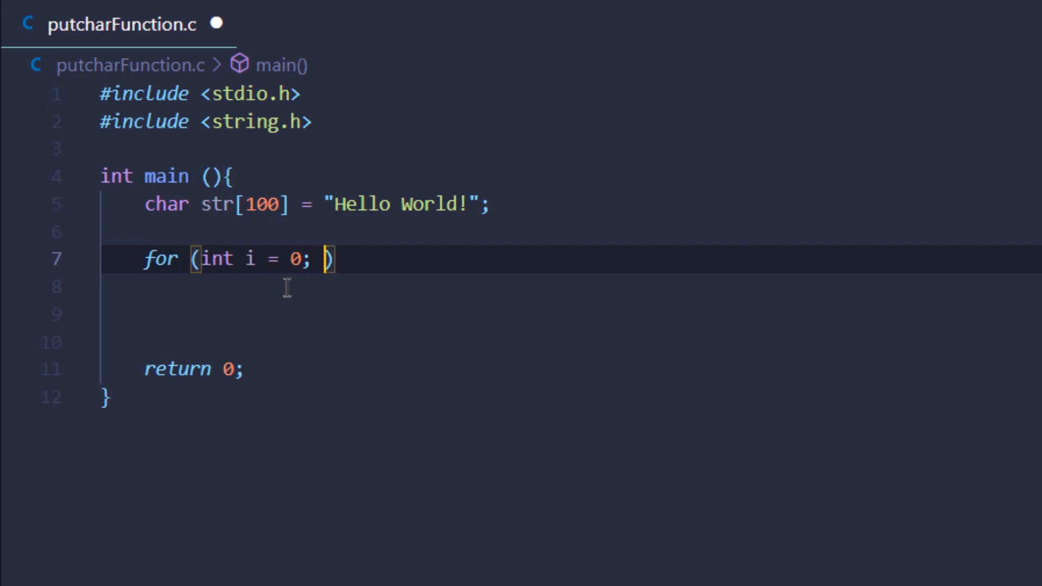
- Write the loop header for (int i = 0; i < strlen(str); i++) with its braces
text(i <)
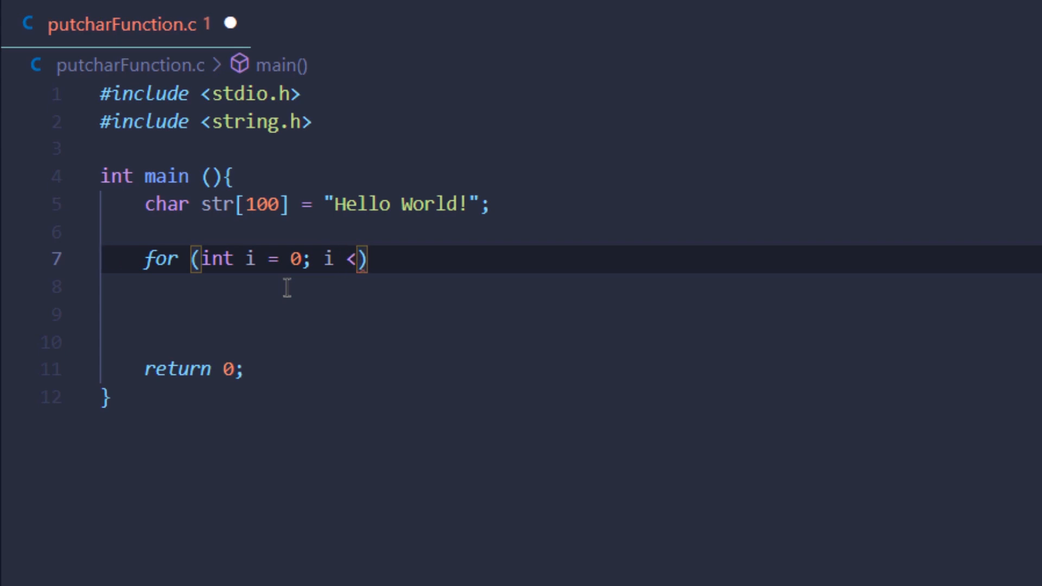
text(strlen)
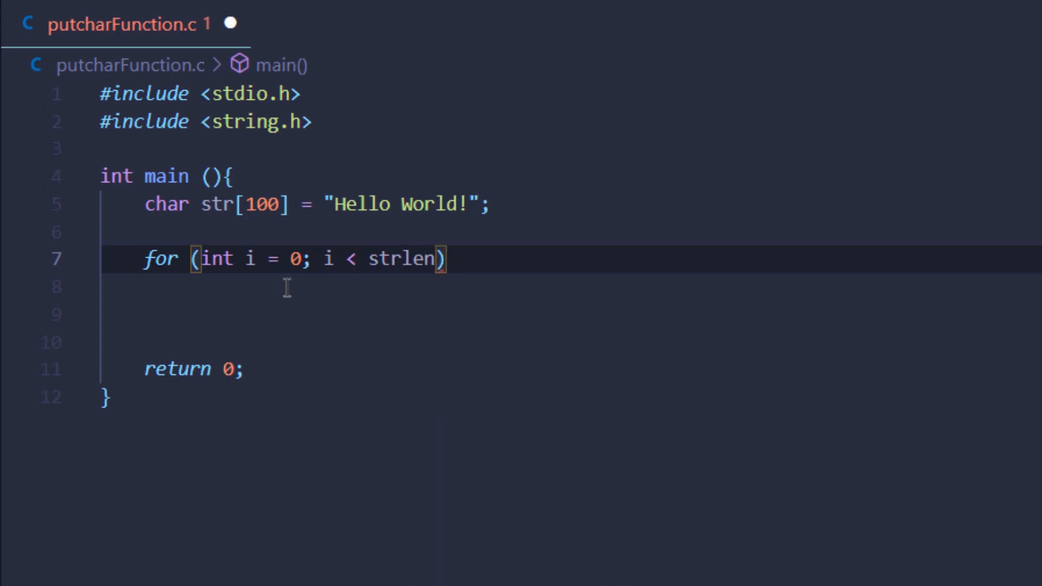
text((str))
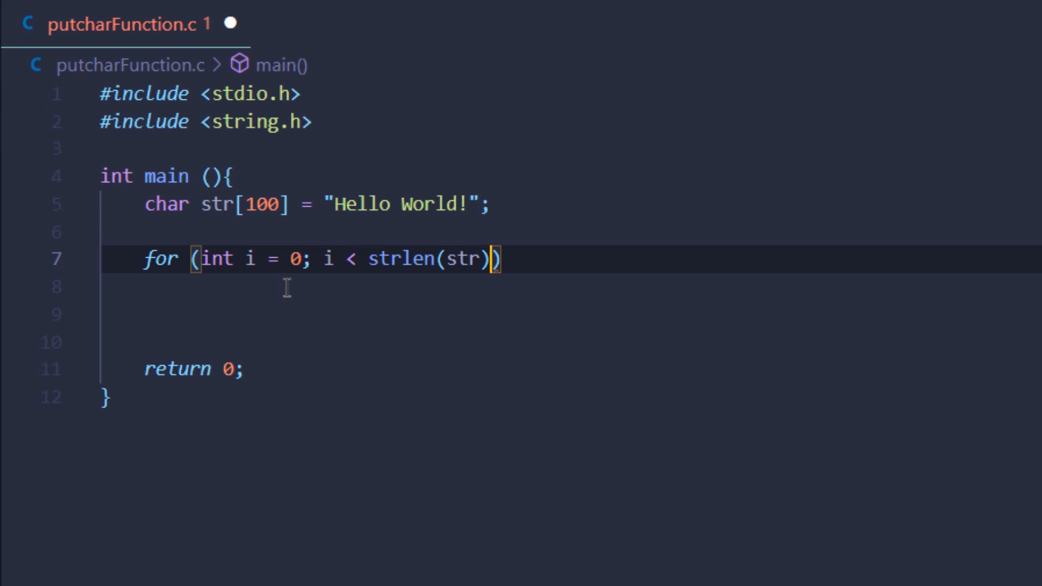
text(; i+)
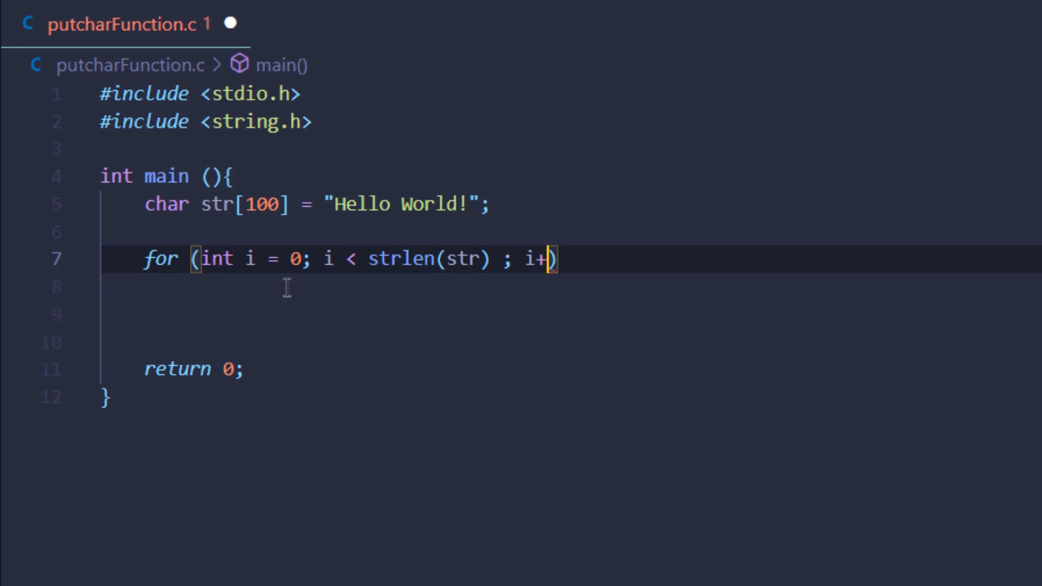
text(+{)
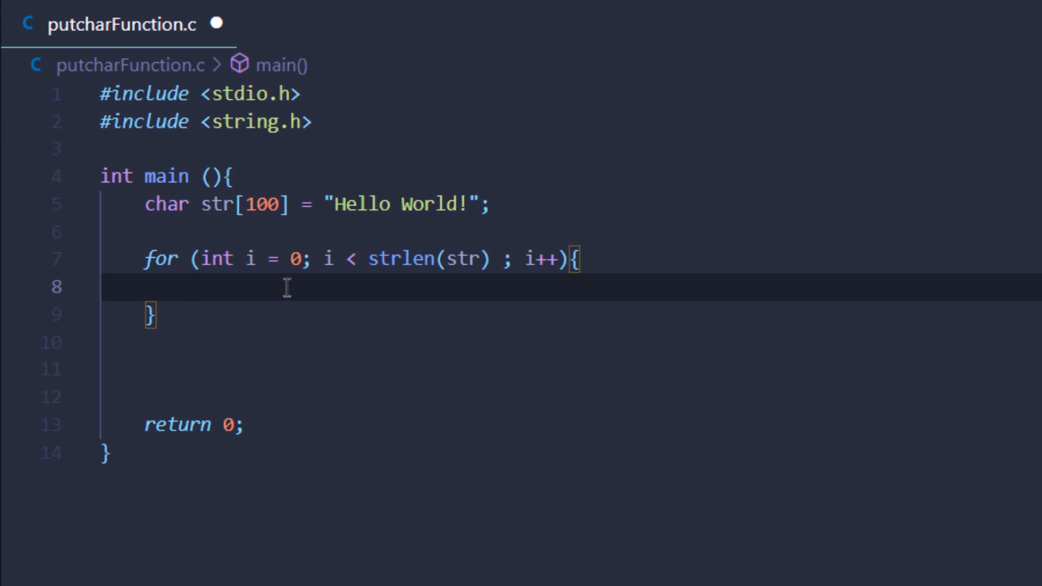
text(putchar)
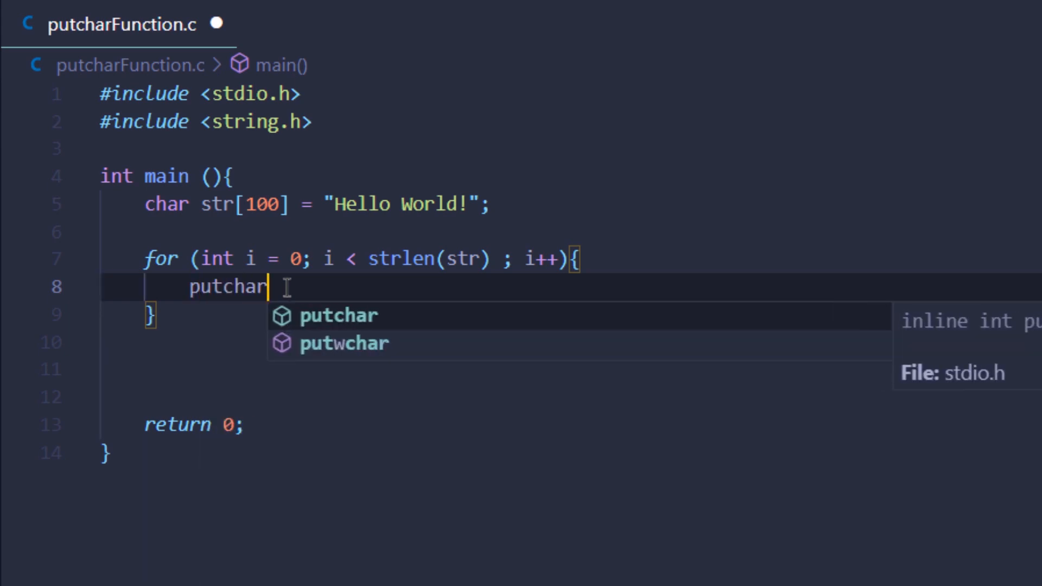
- Put putchar(str[i]); in the loop body and add a new line beneath it
text((s)
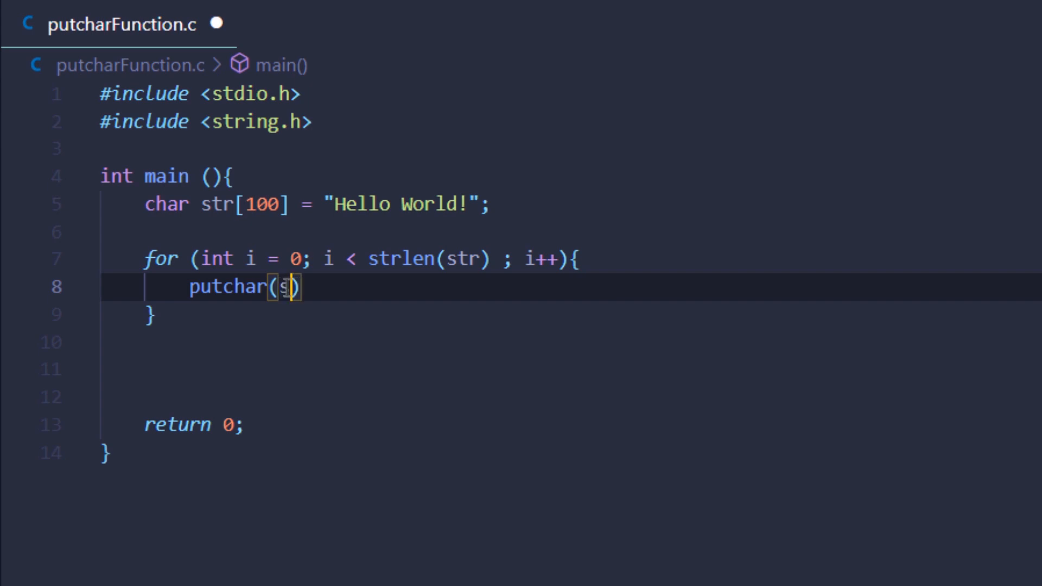
text(tr[])
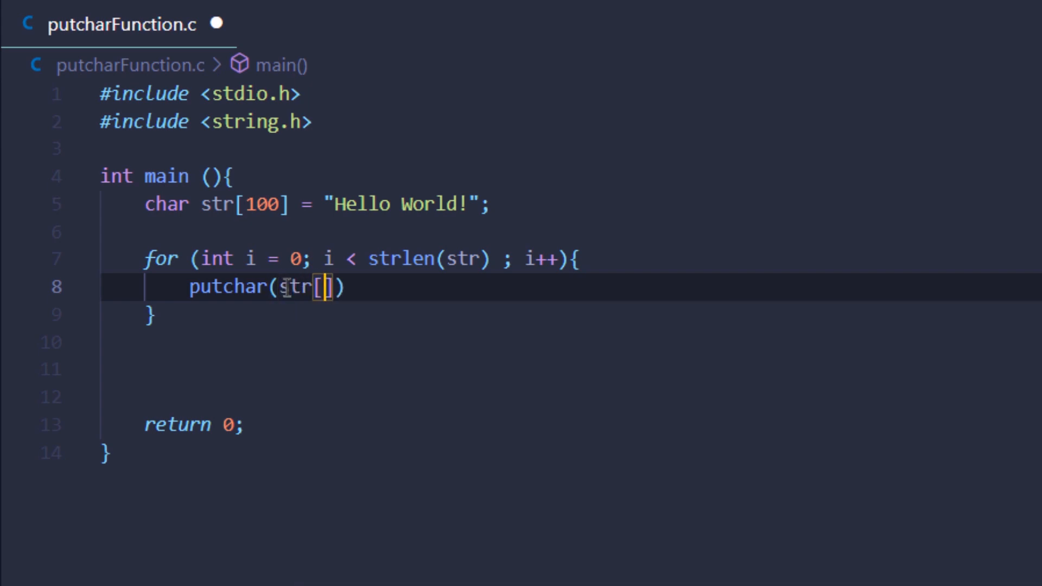
text(i;)
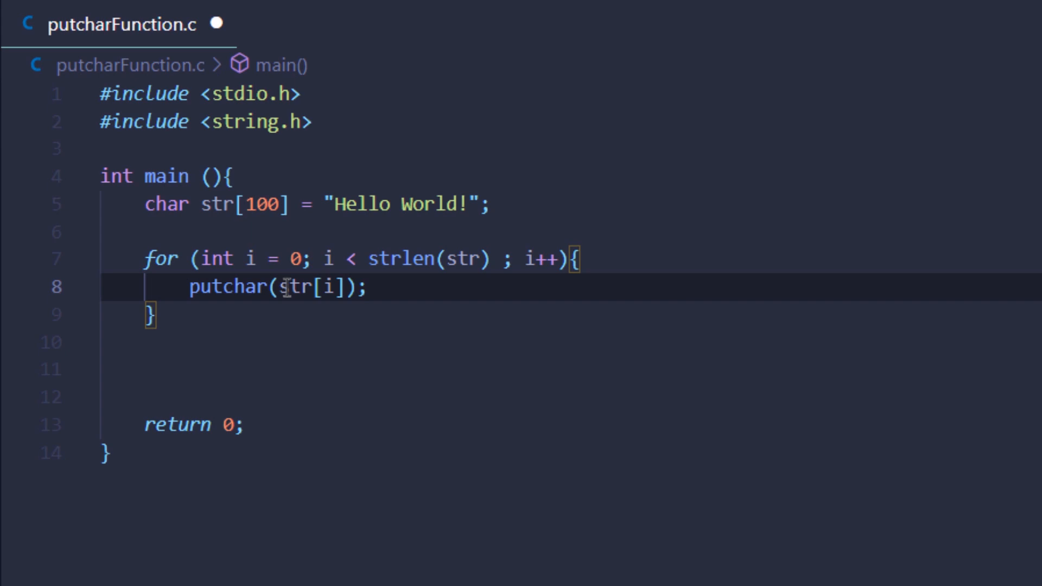
key(Enter)
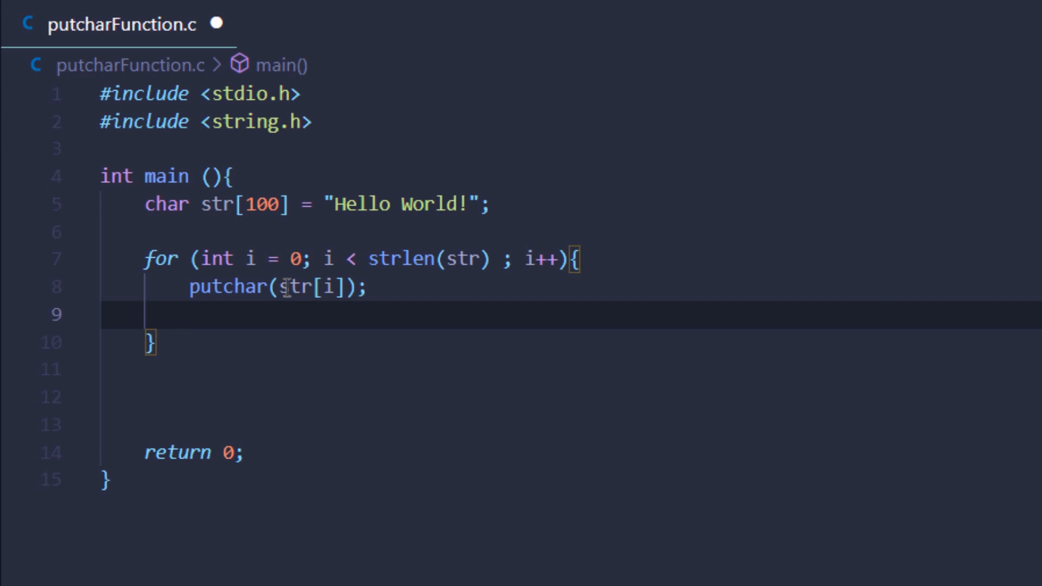
- Add printf("\n"); after the putchar call inside the loop
text(printf(""))
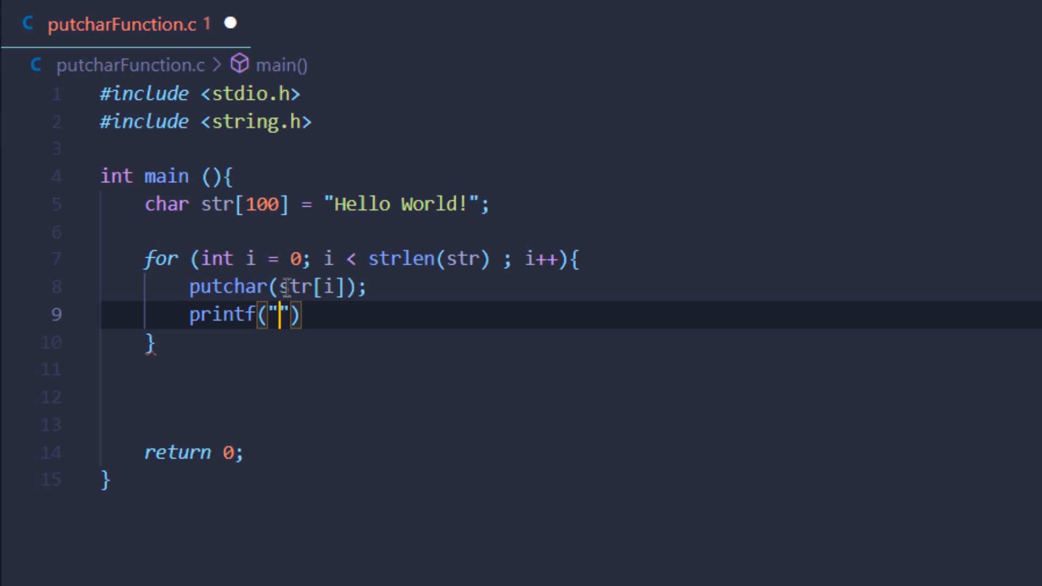
text(\n)
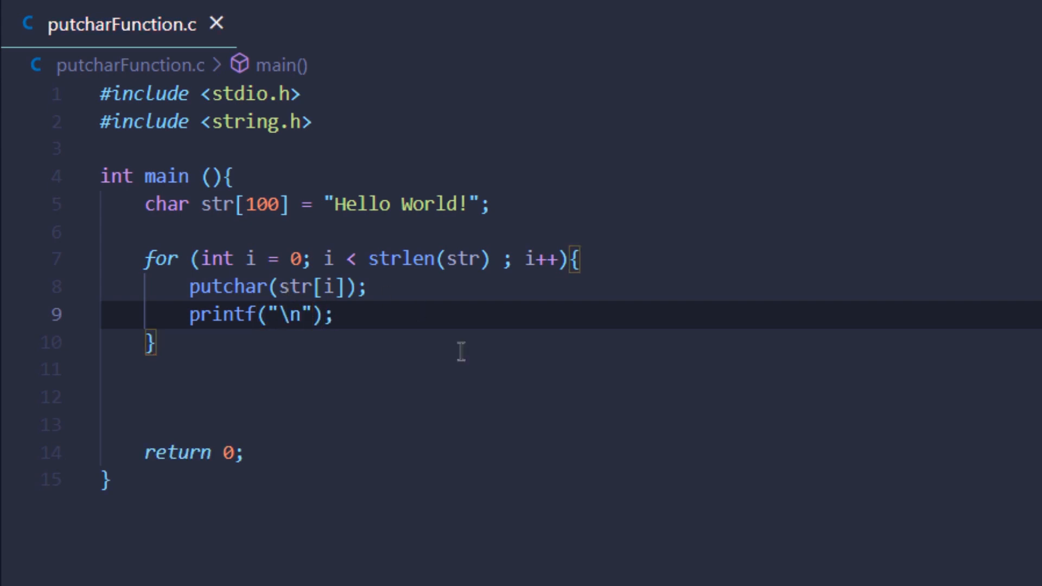